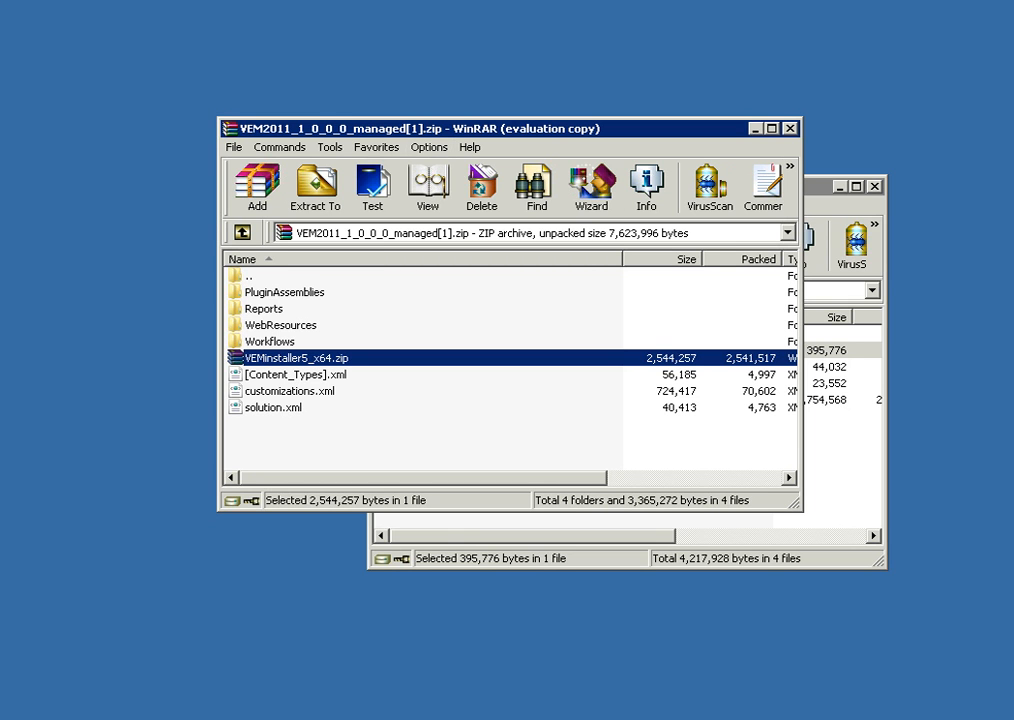
# Open VEMinstaller5_x64.zip inside WinRAR and run its setup.exe.
pyautogui.doubleClick(297, 357)
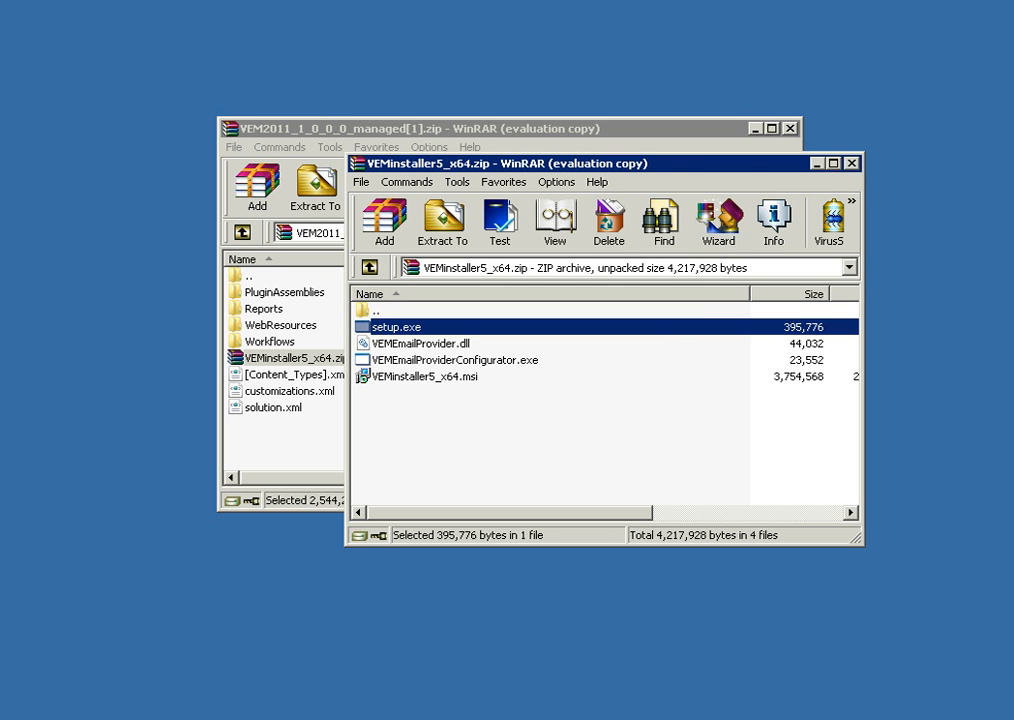
pyautogui.doubleClick(398, 326)
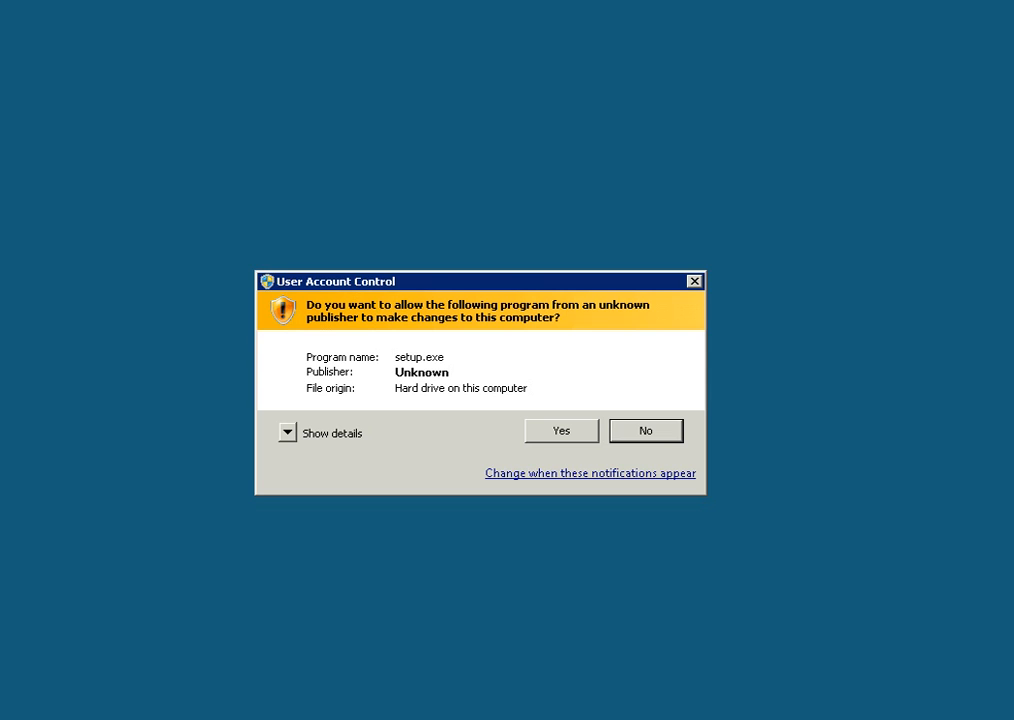
# Allow setup.exe in User Account Control and get past the wizard's welcome page.
pyautogui.click(560, 430)
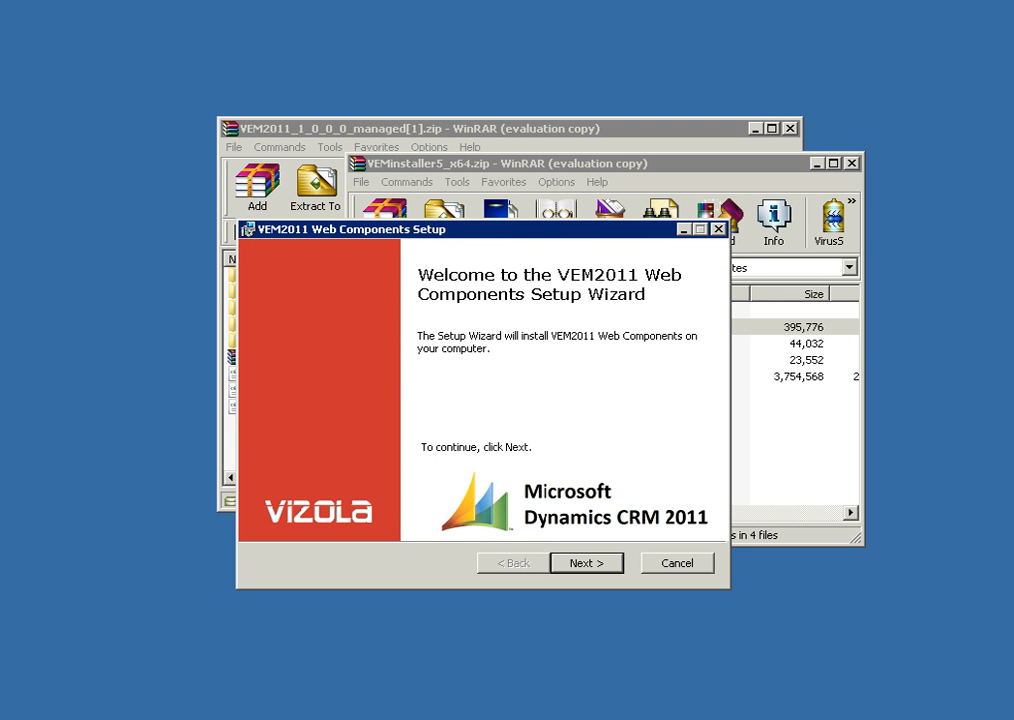
pyautogui.click(586, 562)
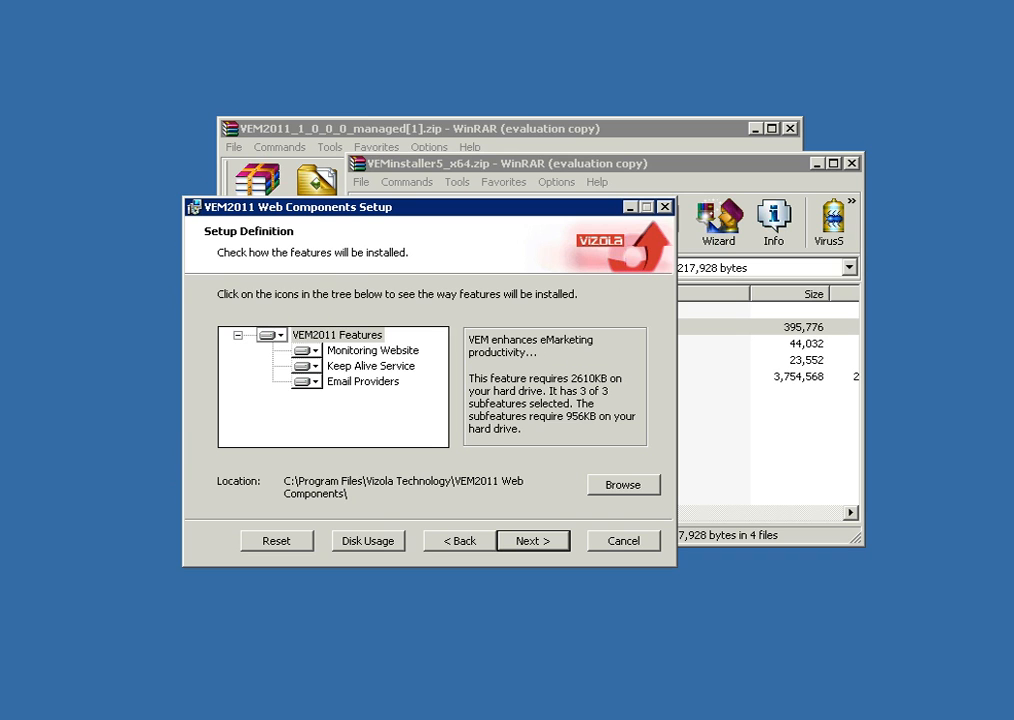
pyautogui.click(533, 540)
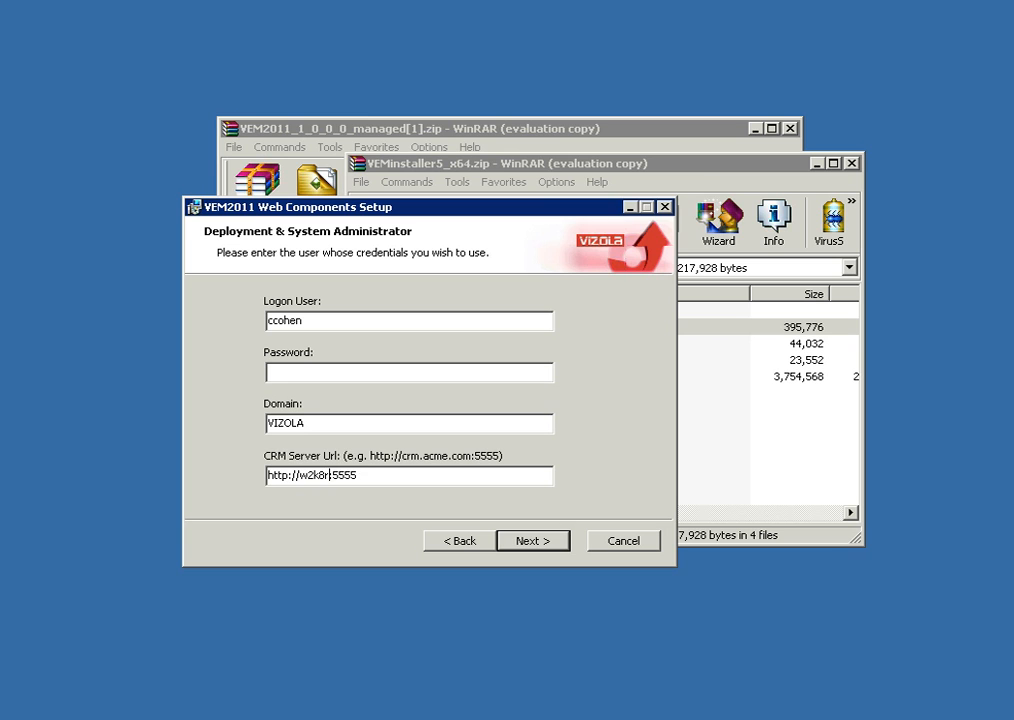
pyautogui.write('2crm')
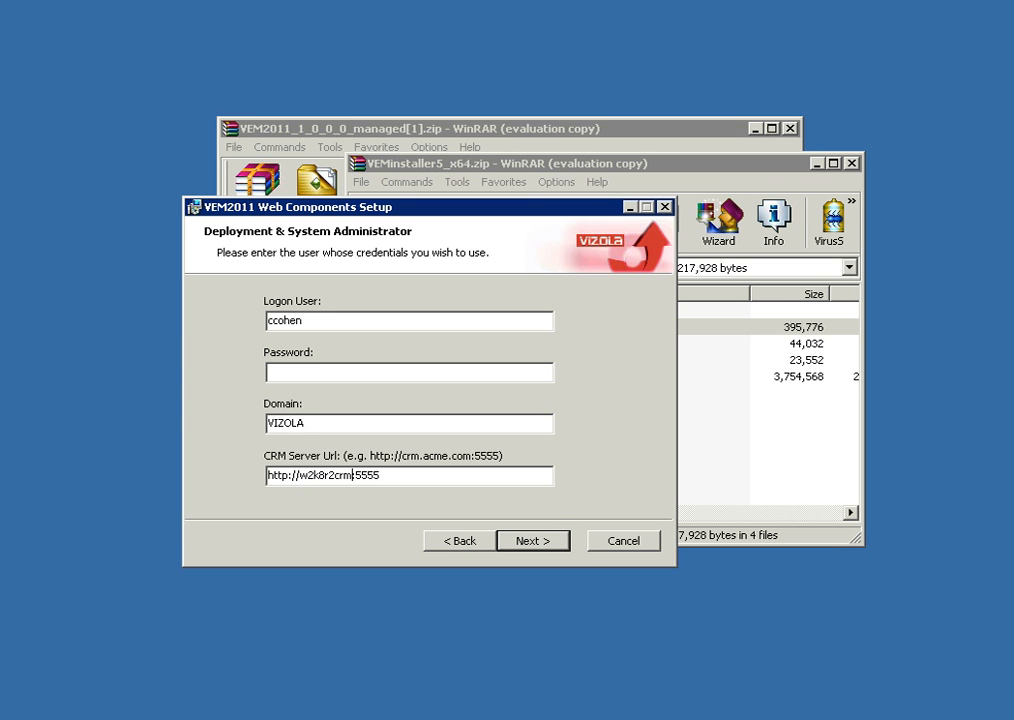
pyautogui.write('•')
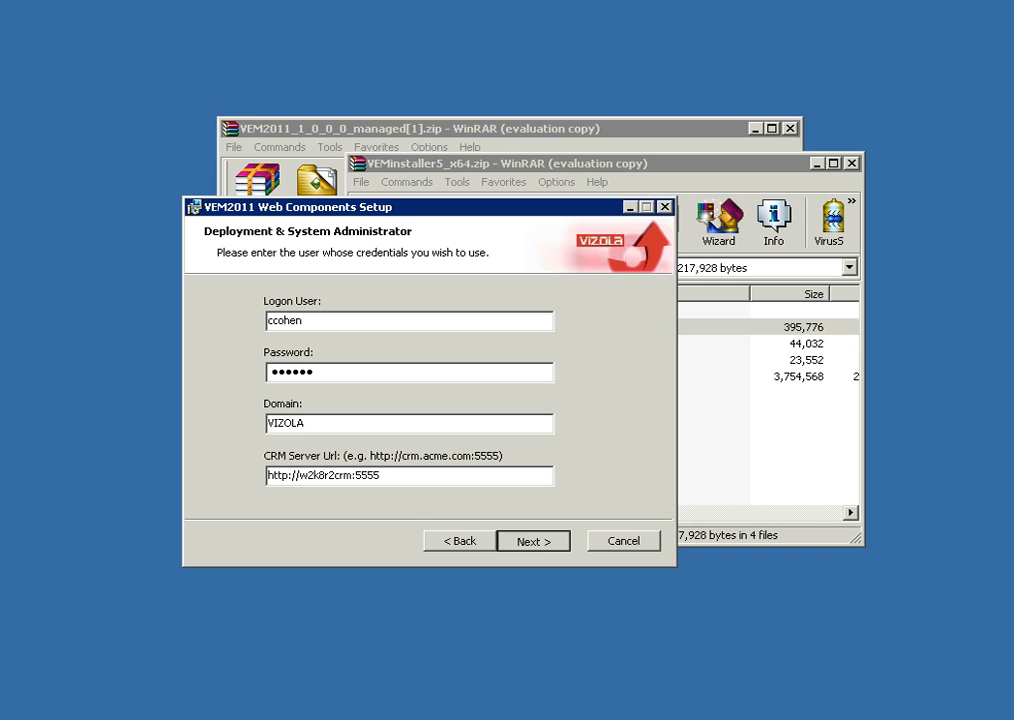
pyautogui.click(533, 540)
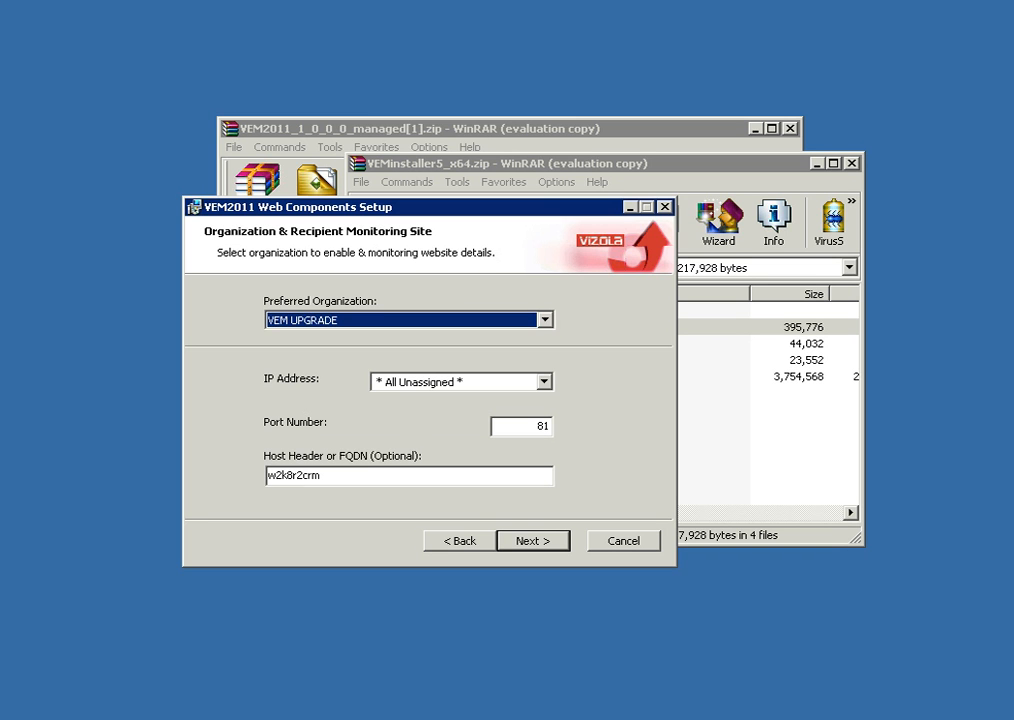
# Choose VEM UPGRADE as preferred organization, keeping port 81 and host w2k8r2crm.
pyautogui.click(544, 319)
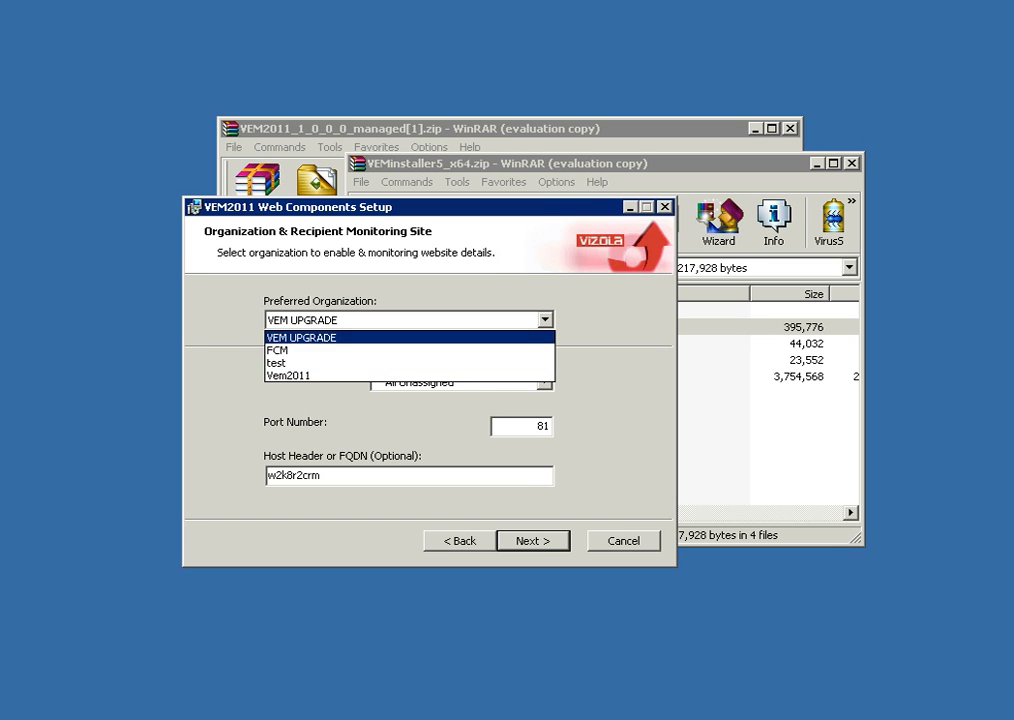
pyautogui.click(302, 337)
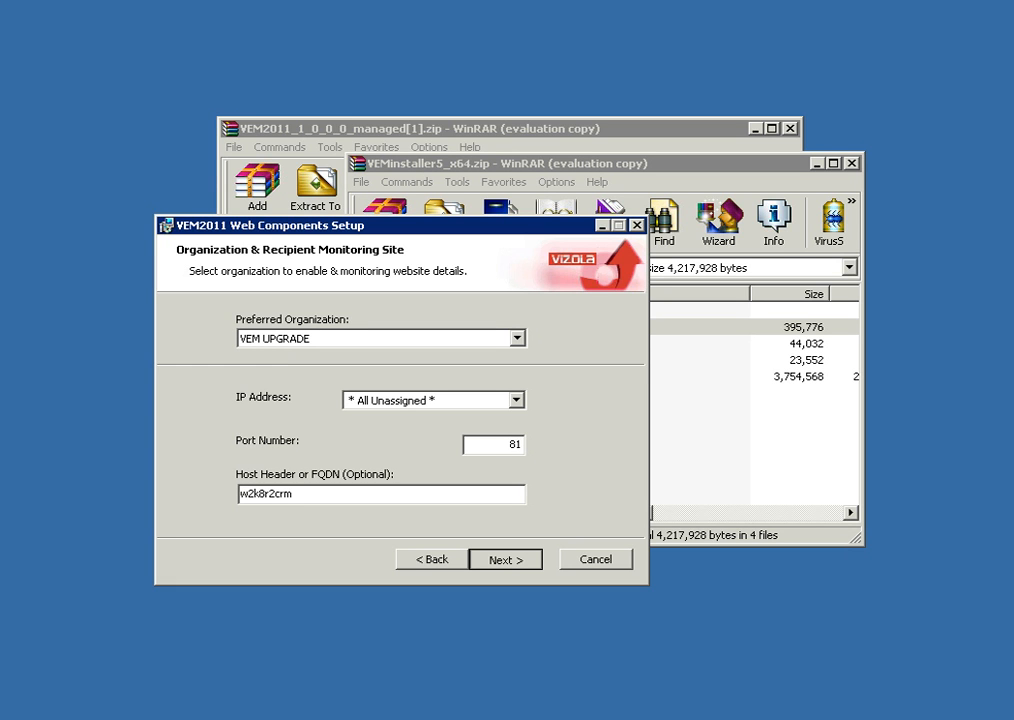
pyautogui.click(505, 559)
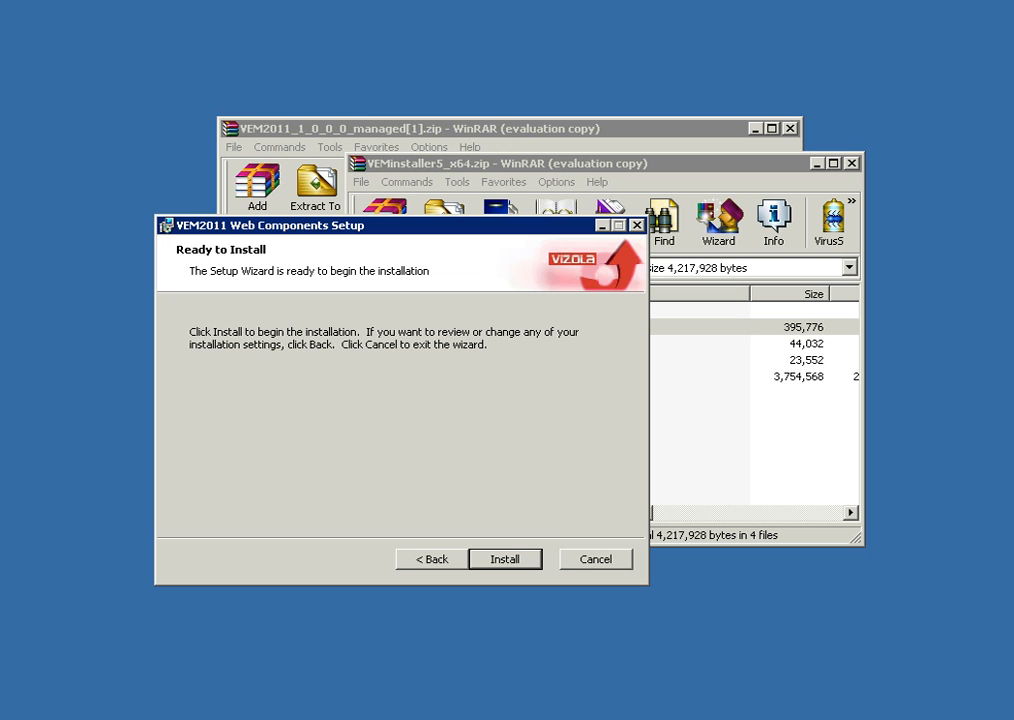
# Install the components, uncheck 'Show latest information', and finish the wizard.
pyautogui.click(504, 559)
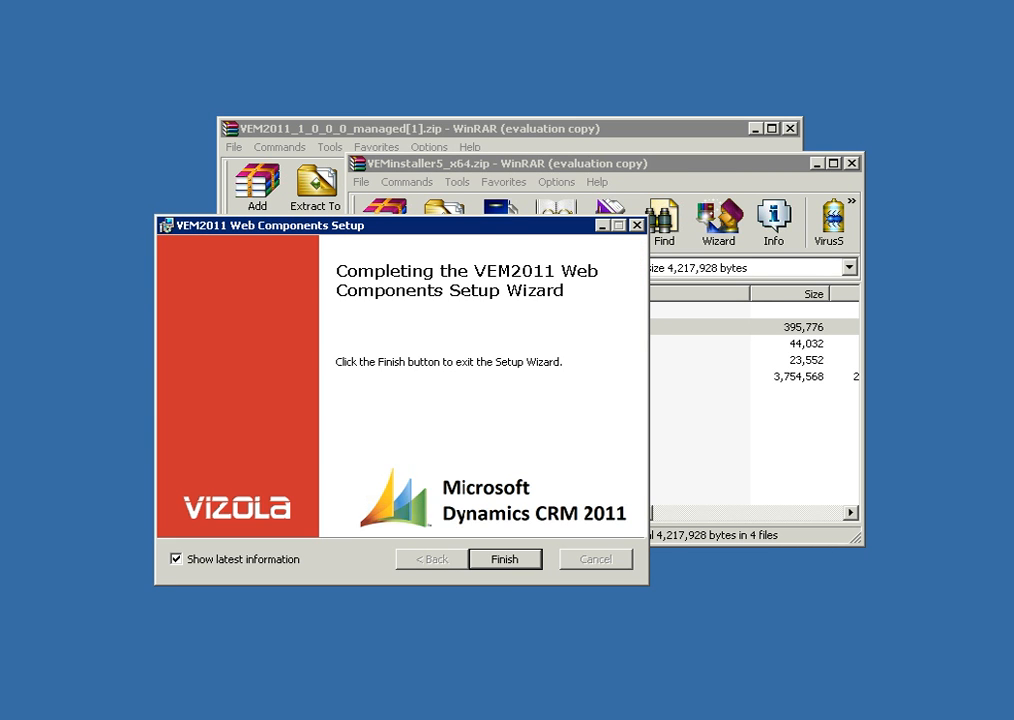
pyautogui.click(176, 559)
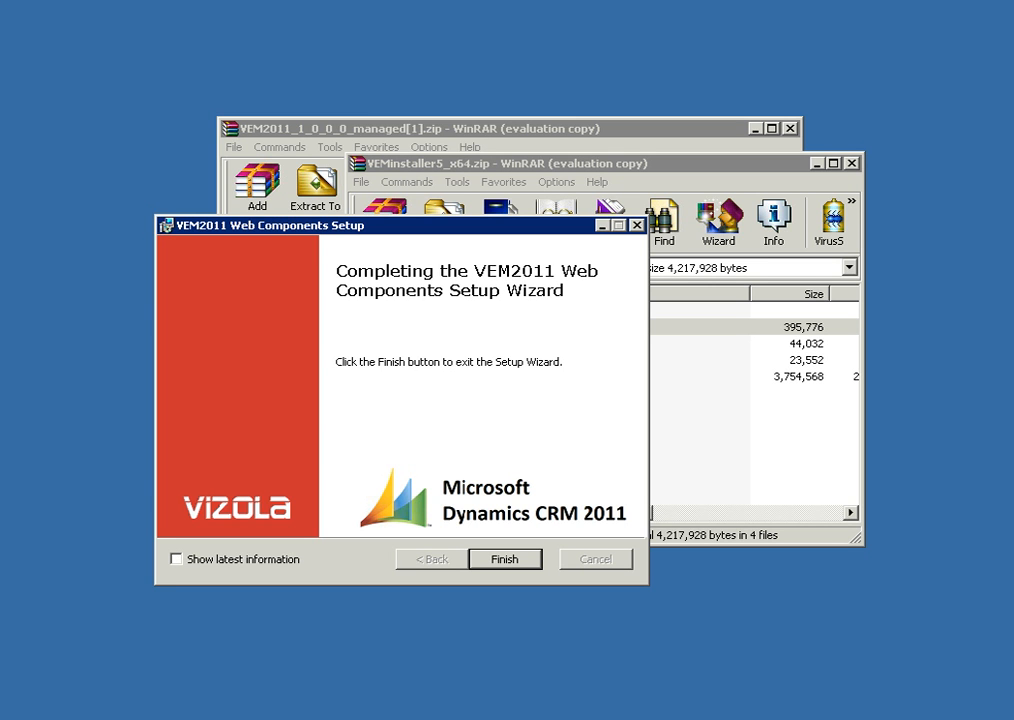
pyautogui.click(504, 559)
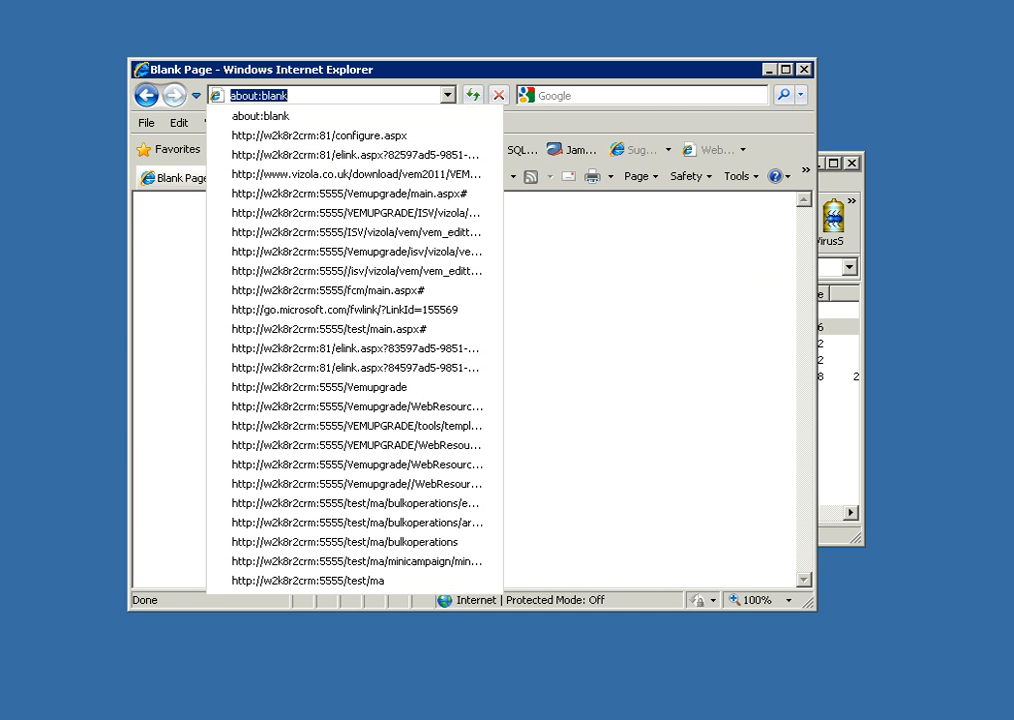
pyautogui.moveTo(350, 135)
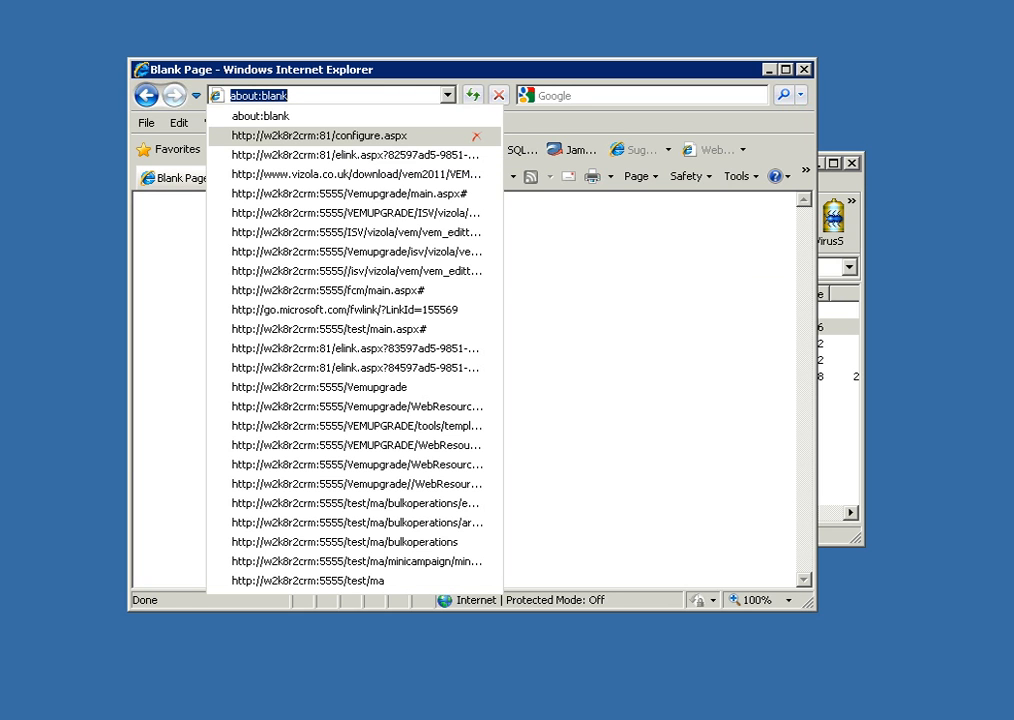
pyautogui.click(344, 135)
pyautogui.write('http://w2k8r2crm:81/contactus')
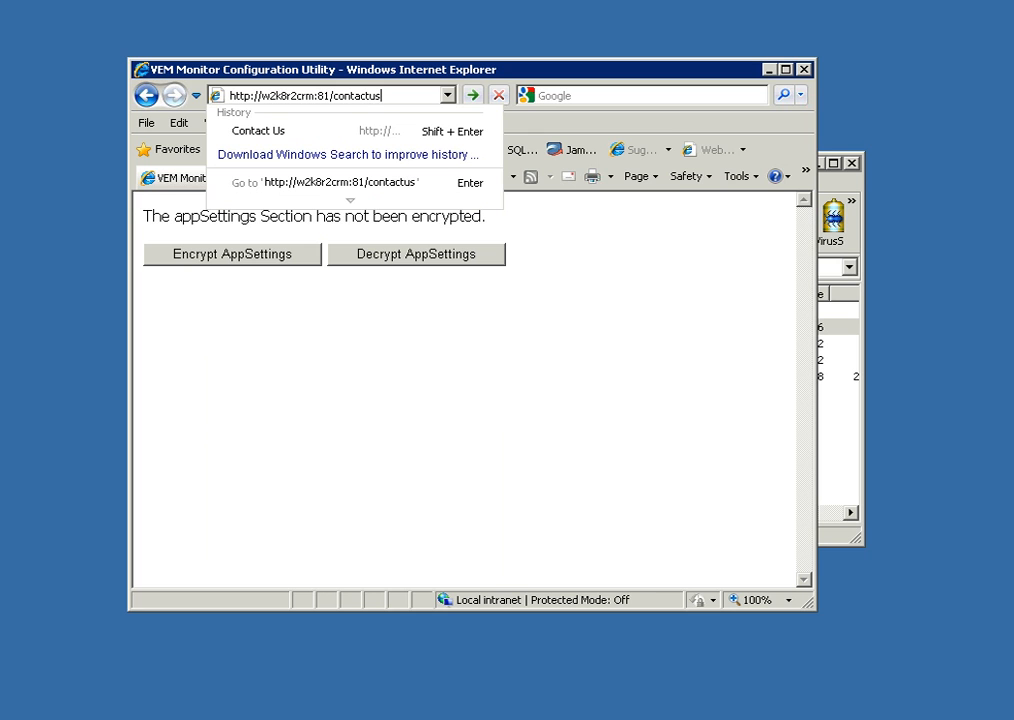
pyautogui.write('.')
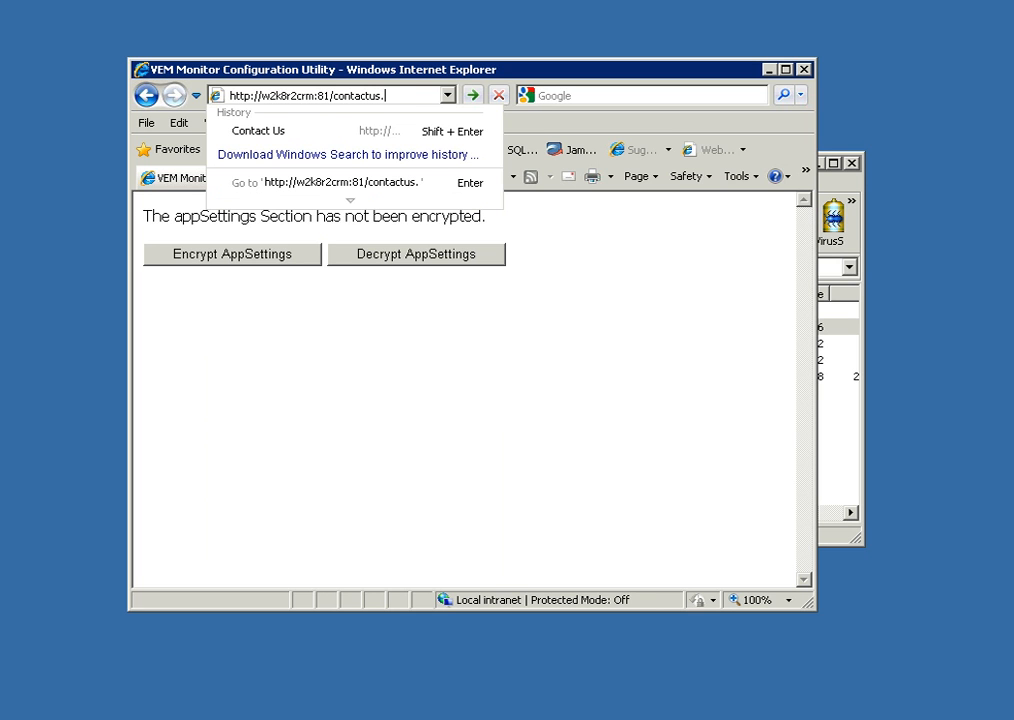
pyautogui.write('aspx')
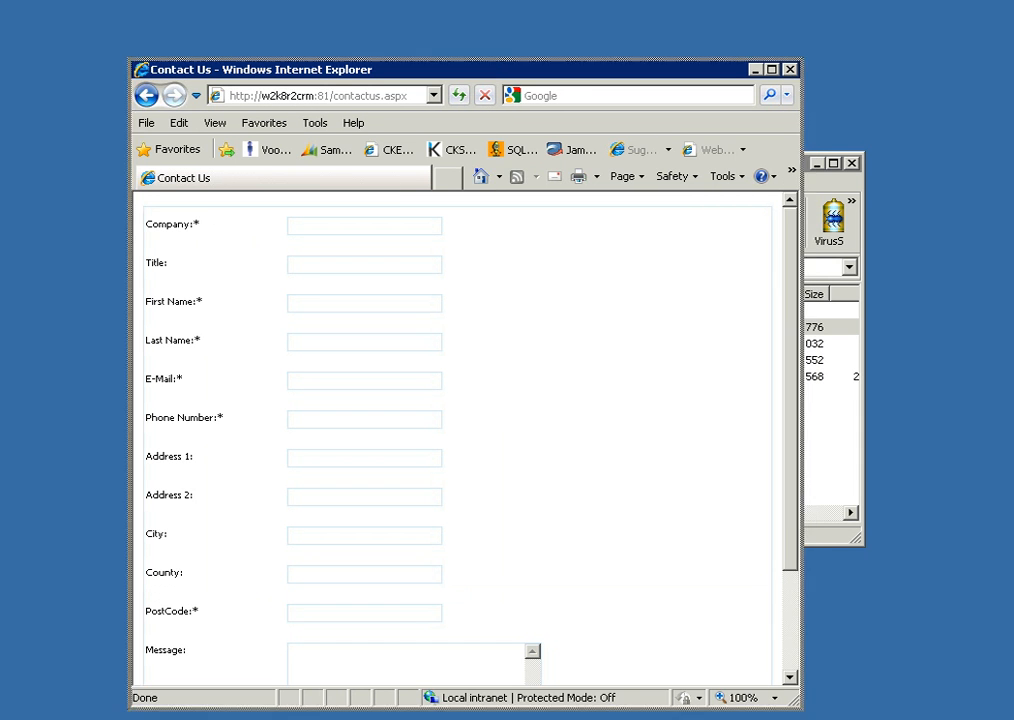
pyautogui.scroll(-3)
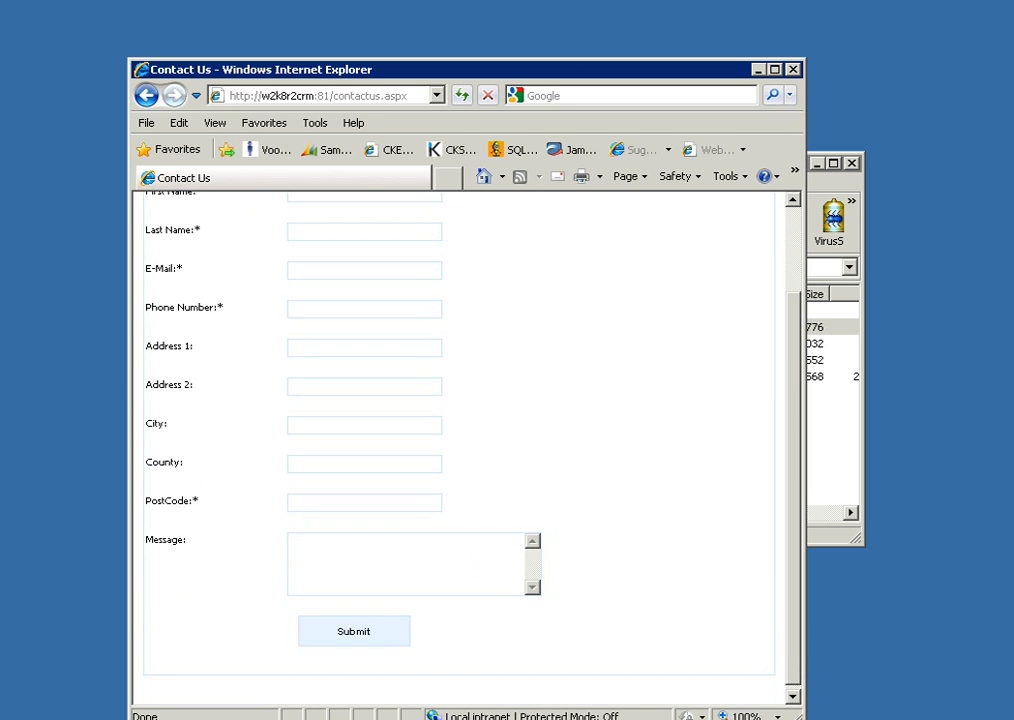
pyautogui.scroll(3)
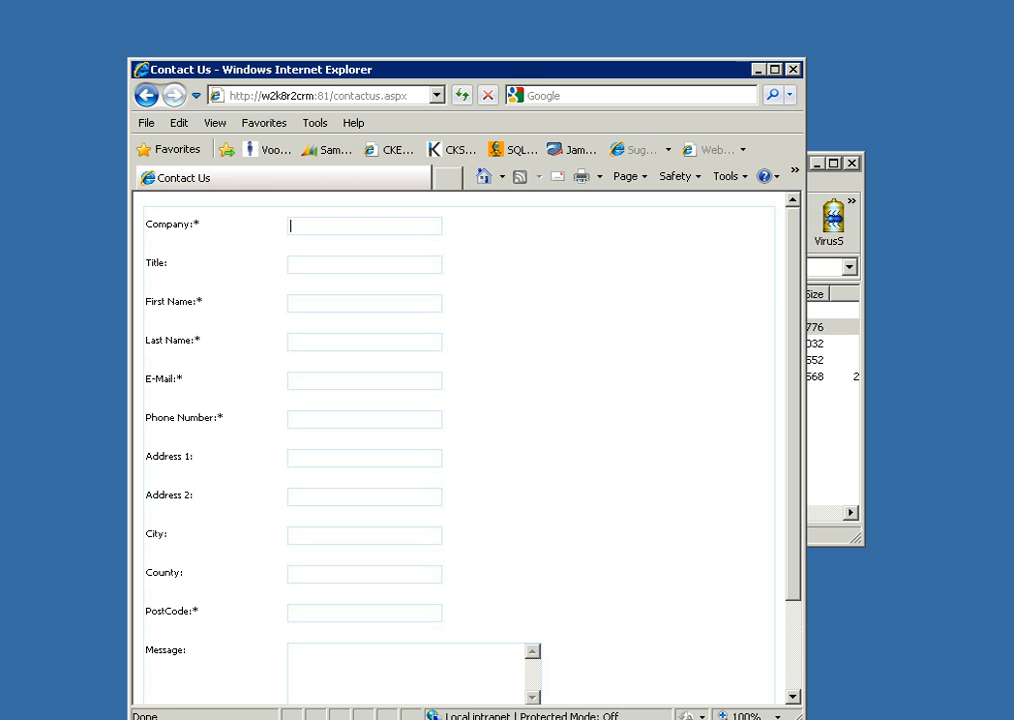
# Fill in the name 'dummy' and the suggested 'chris…co' e-mail address.
pyautogui.write('du')
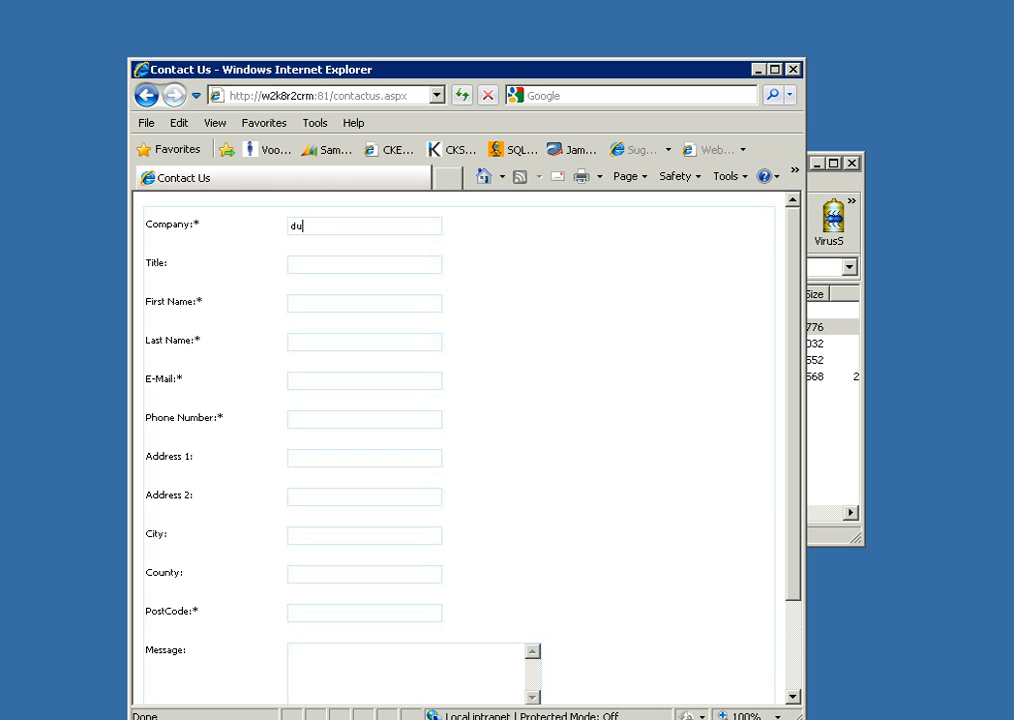
pyautogui.write('mmy')
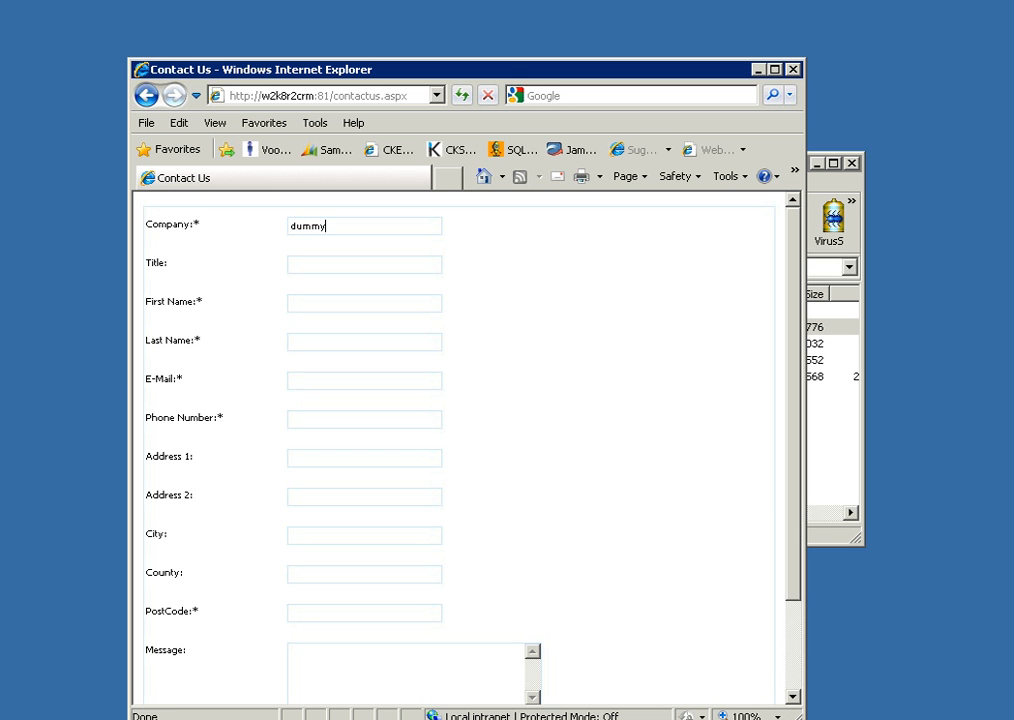
pyautogui.write('chris')
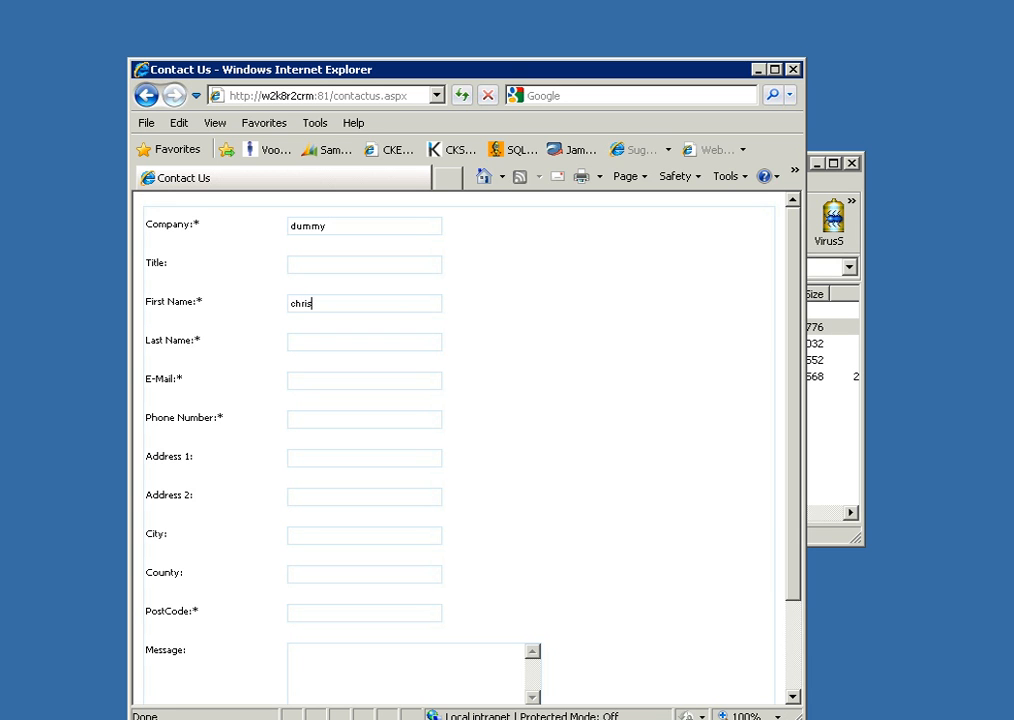
pyautogui.write('cohen')
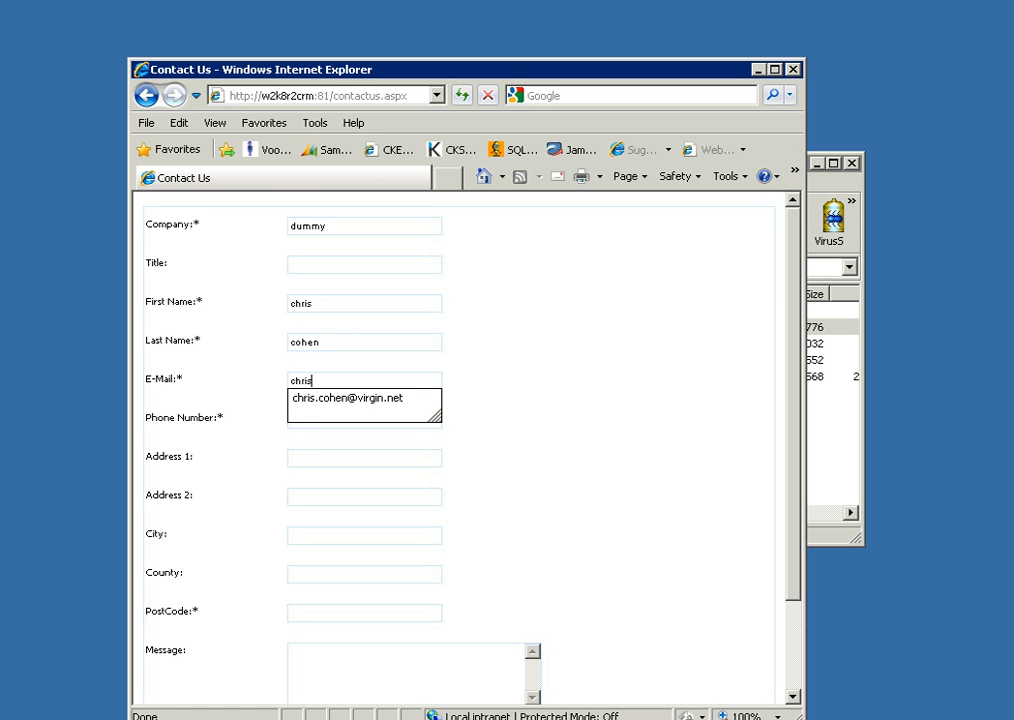
pyautogui.click(364, 397)
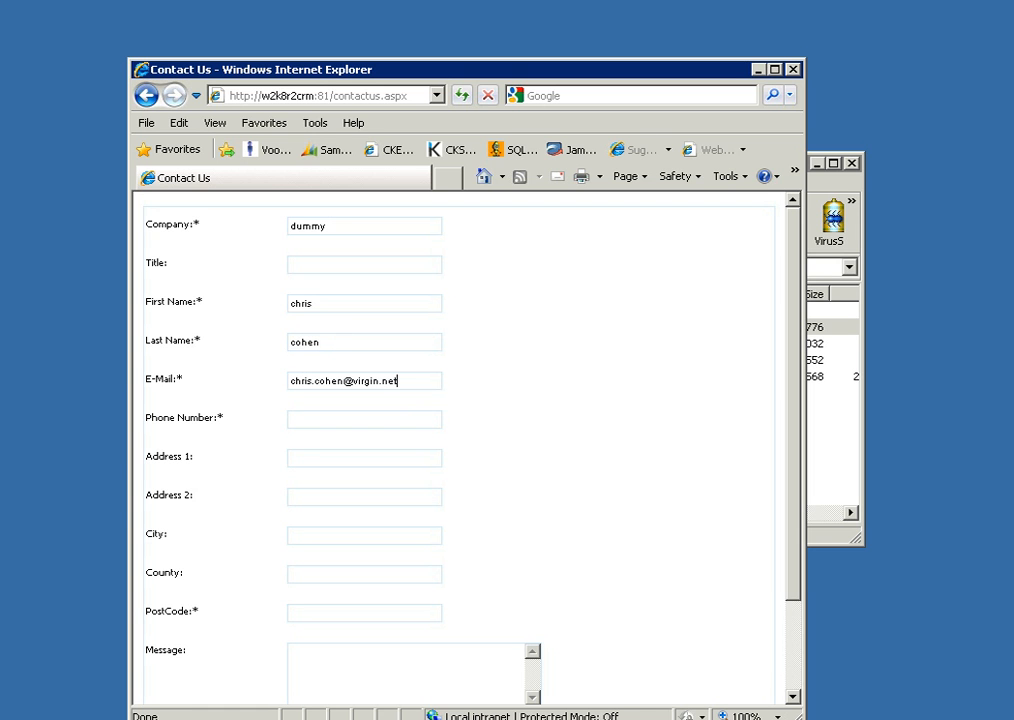
pyautogui.click(364, 419)
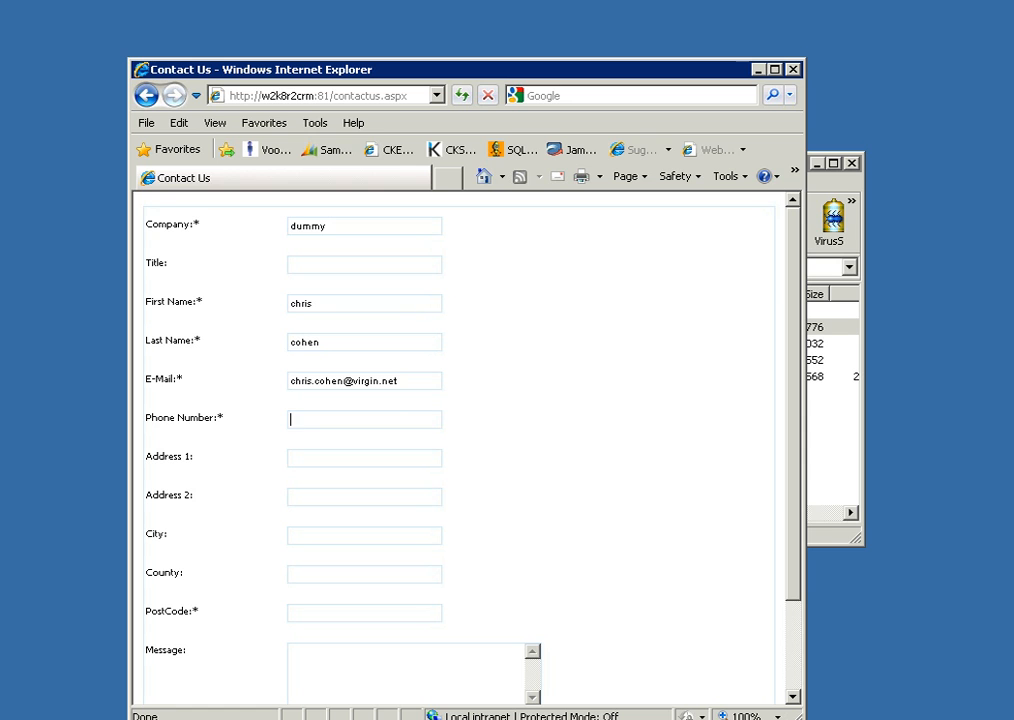
pyautogui.write('555555')
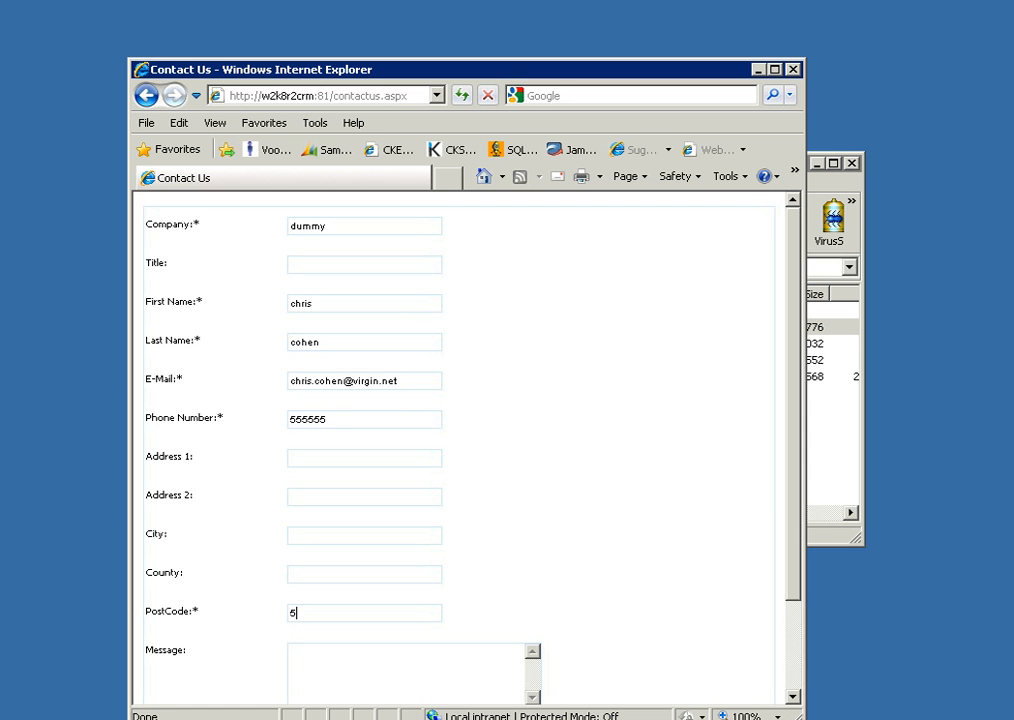
pyautogui.write('5555')
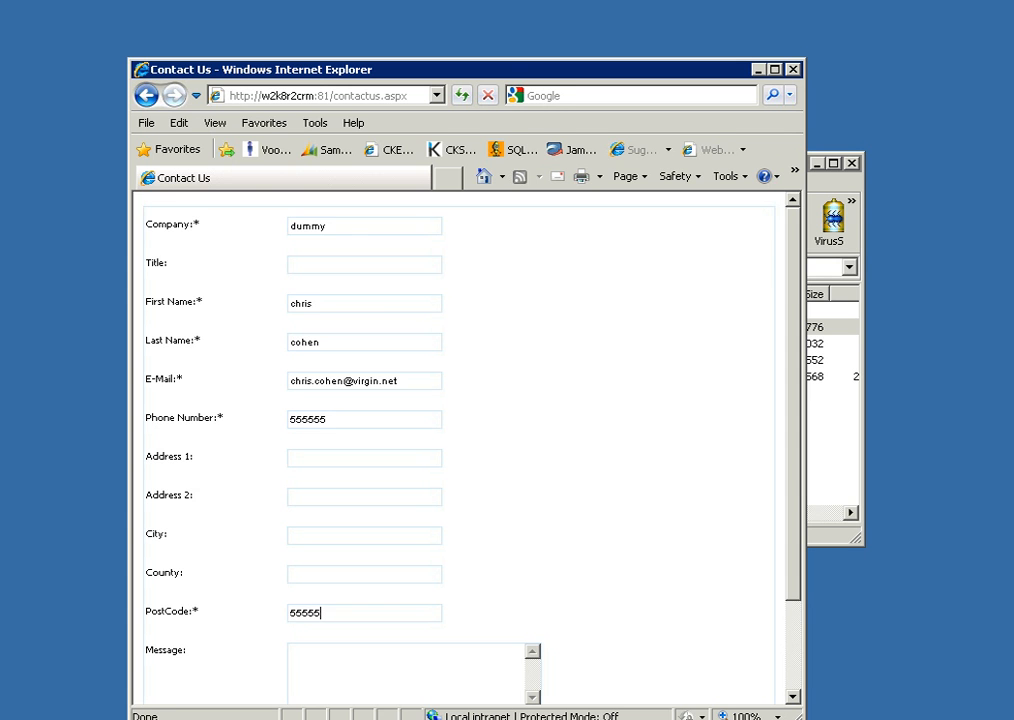
pyautogui.scroll(-3)
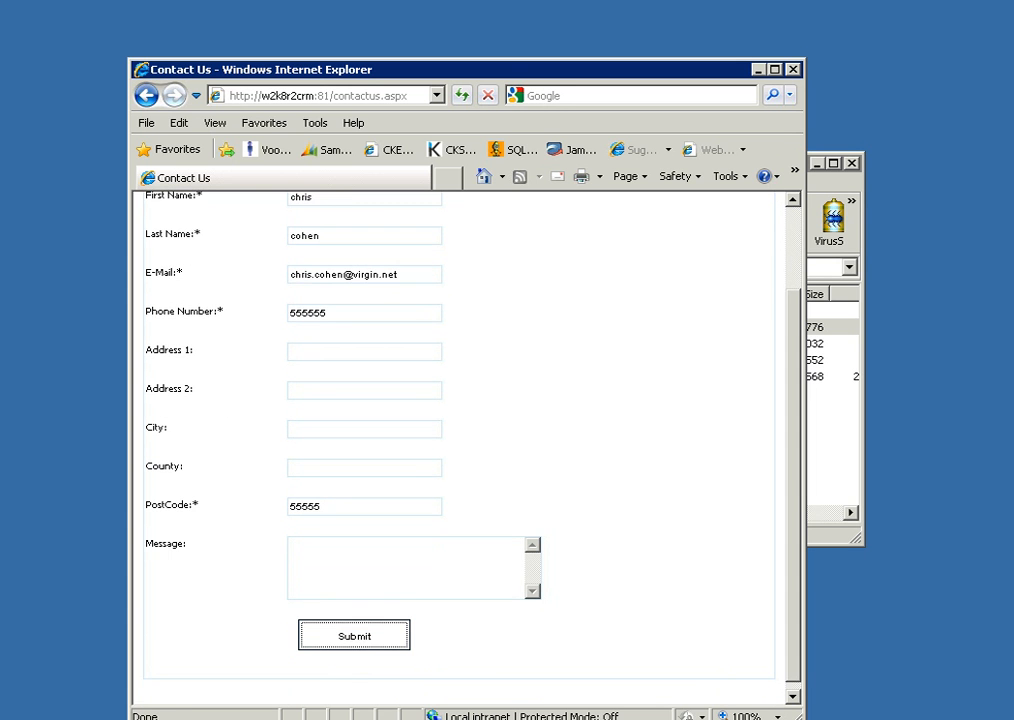
pyautogui.click(353, 635)
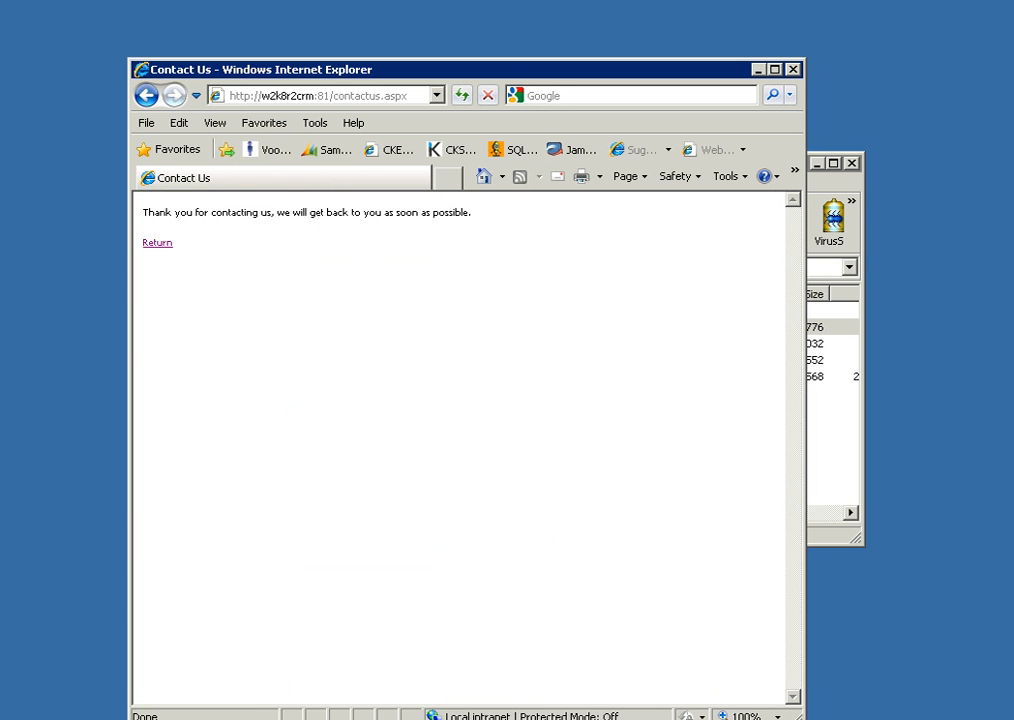